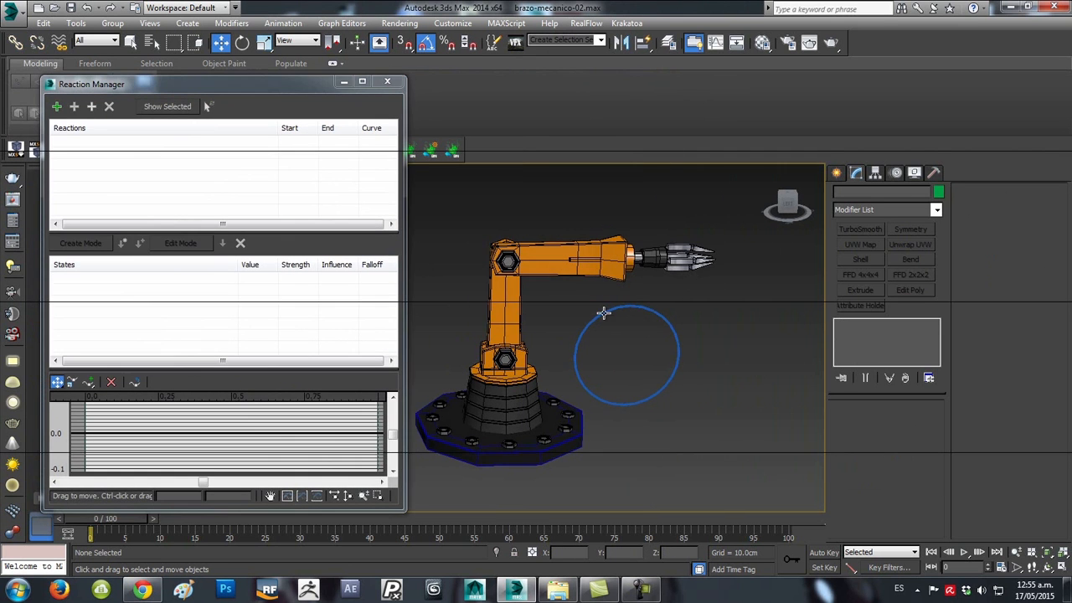
- Add the circle control's Garras custom attribute as the reaction's master (driver)
right_click(623, 351)
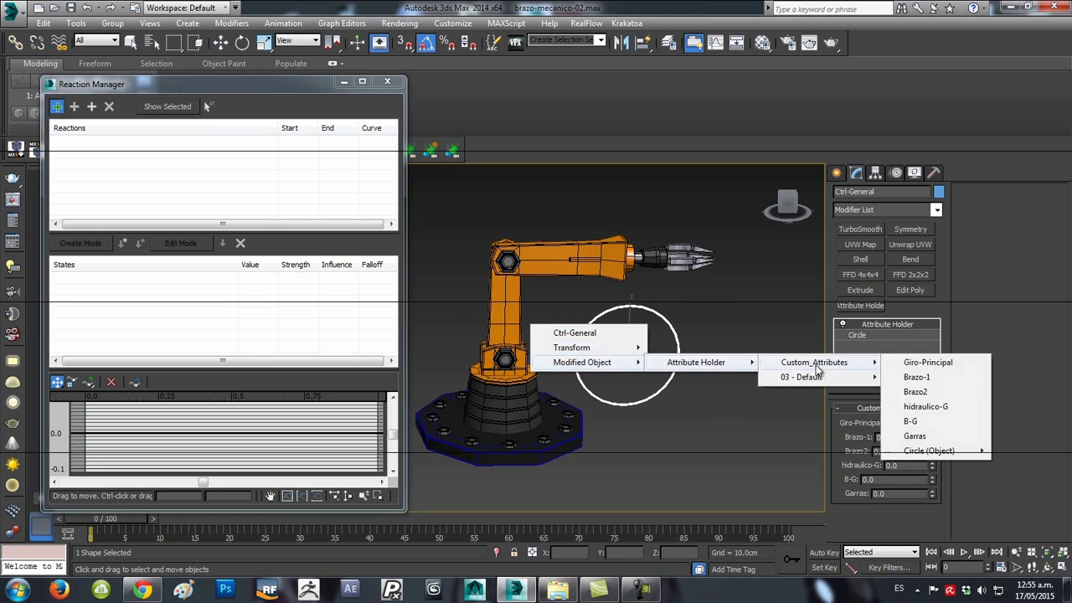
left_click(914, 435)
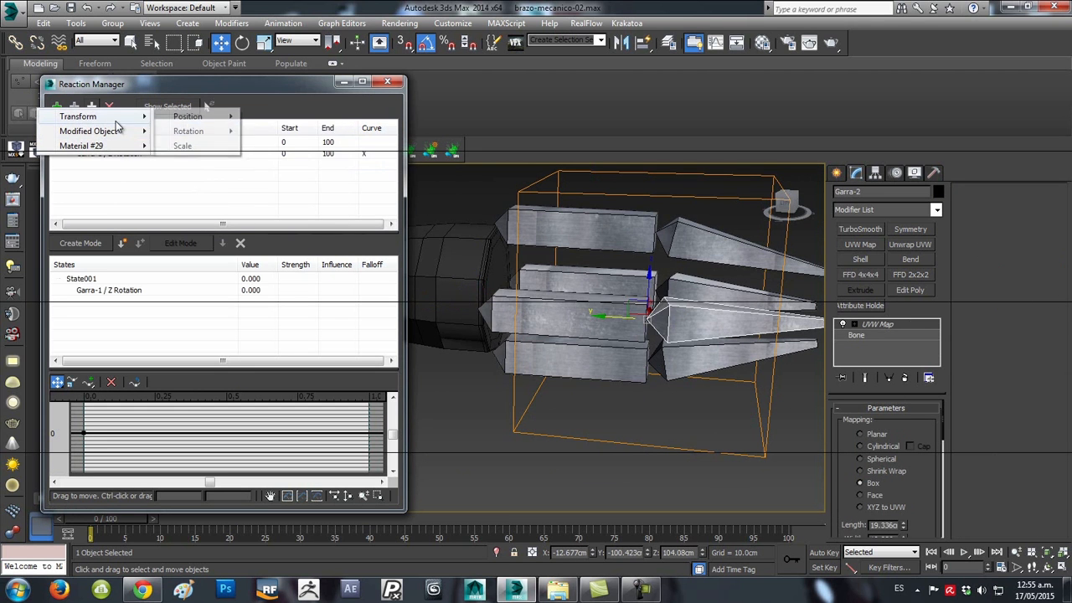
mouse_move(188, 131)
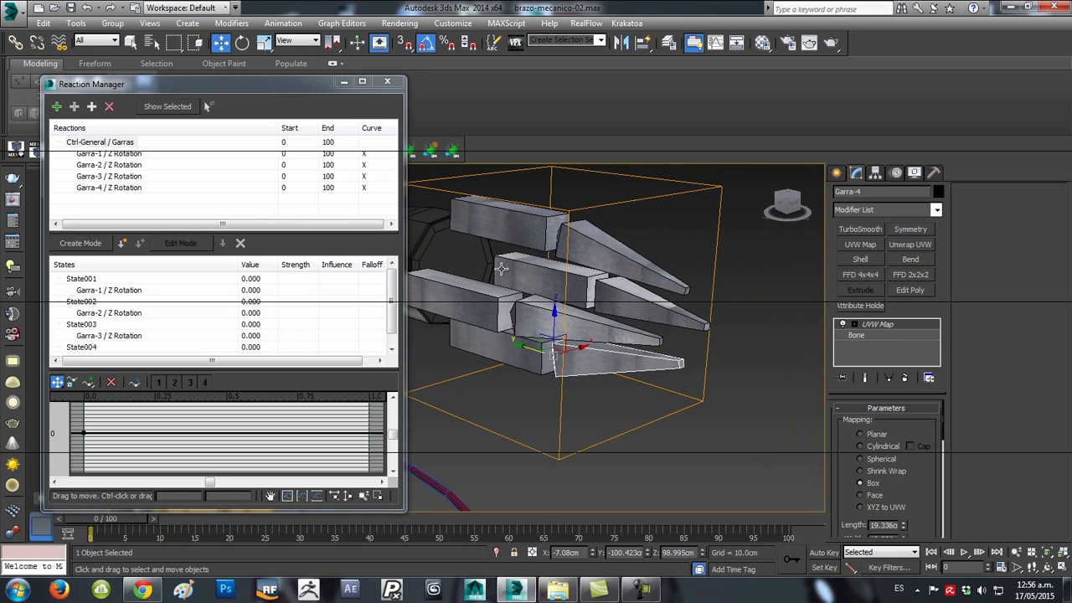
- Add the Z rotation of claw fingers Garra-1 through Garra-8 as slaves of the Garras attribute
left_click(73, 107)
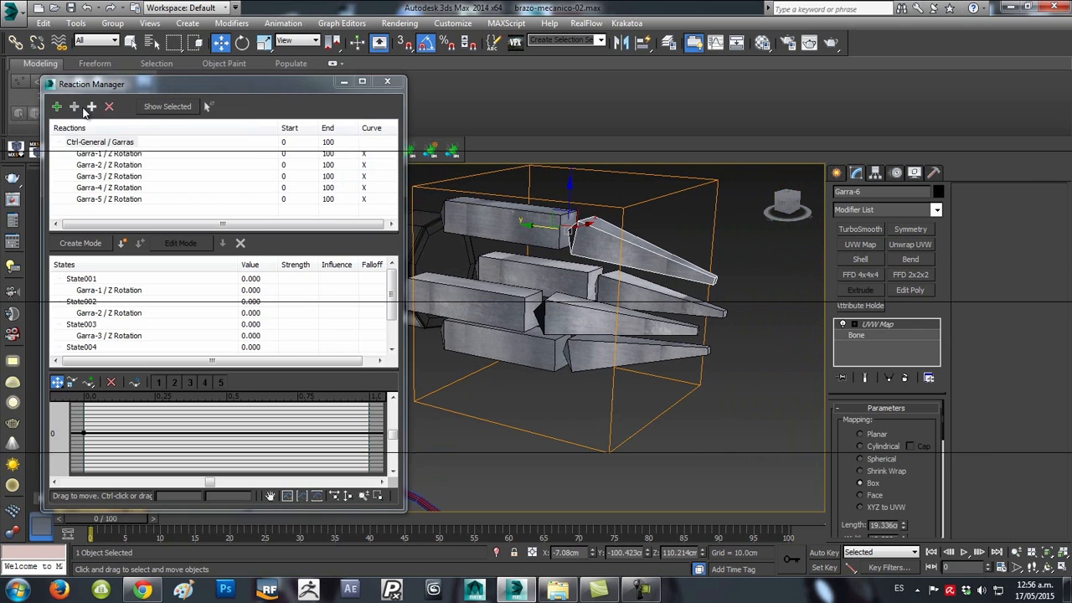
left_click(57, 107)
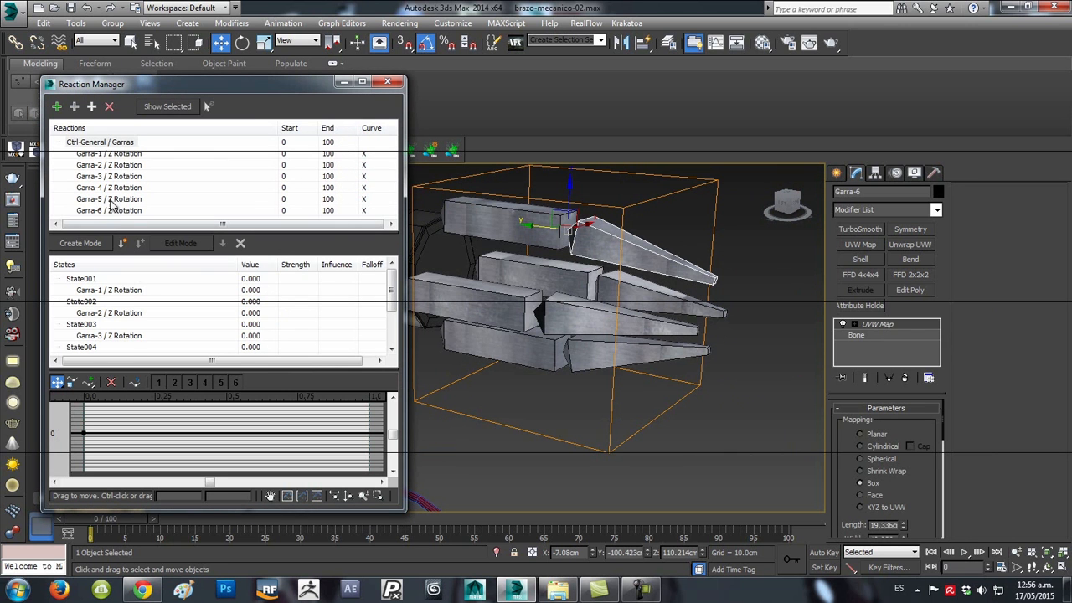
left_click(74, 107)
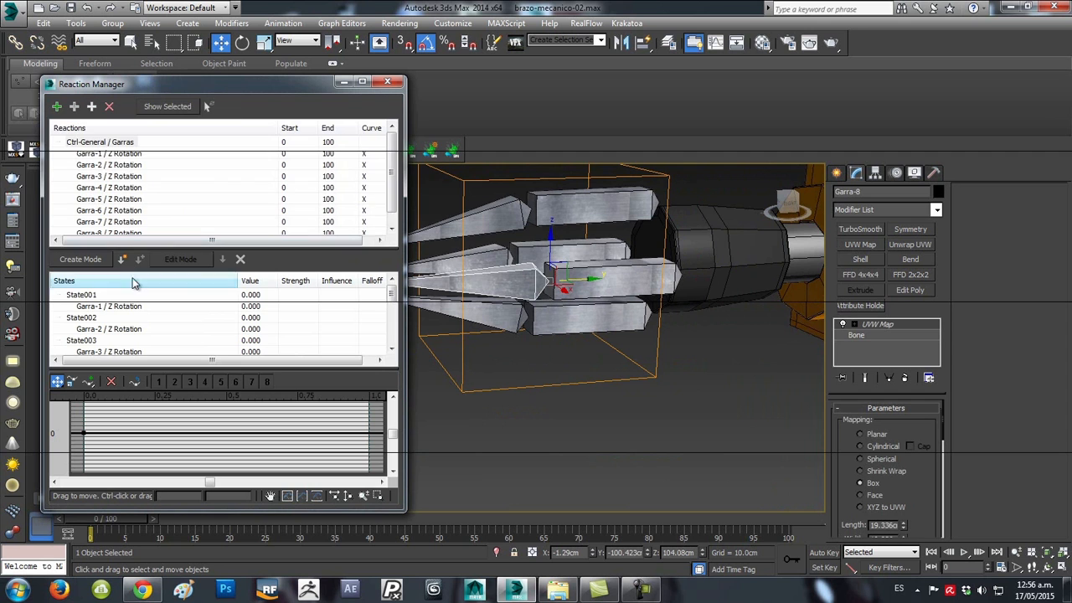
- Create the claw reaction's second state at -10 rotation and check the Garras spinner range of 0 to 100
left_click(101, 141)
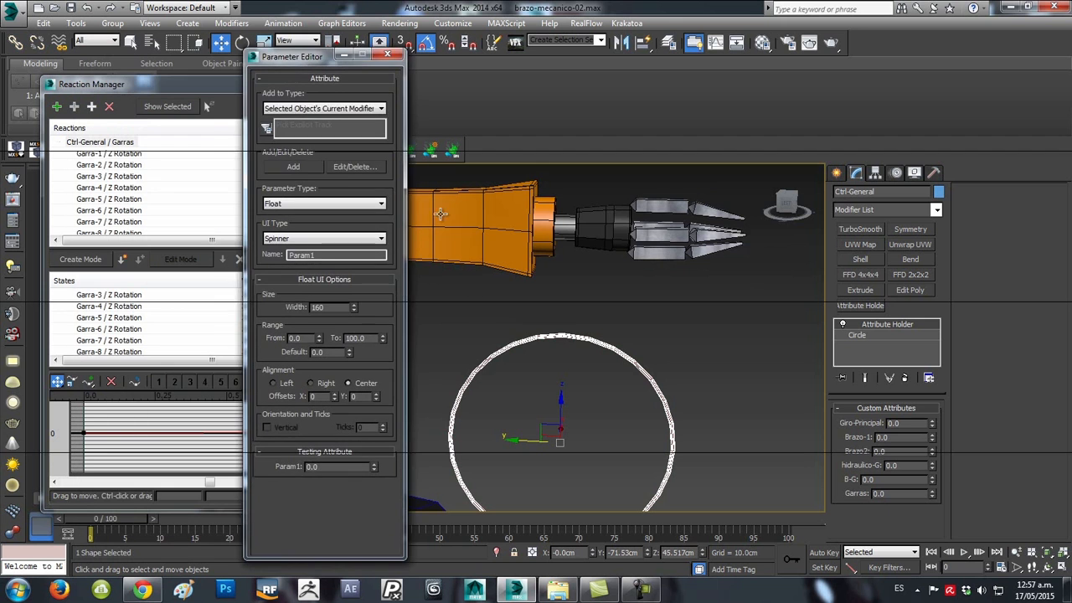
left_click(354, 166)
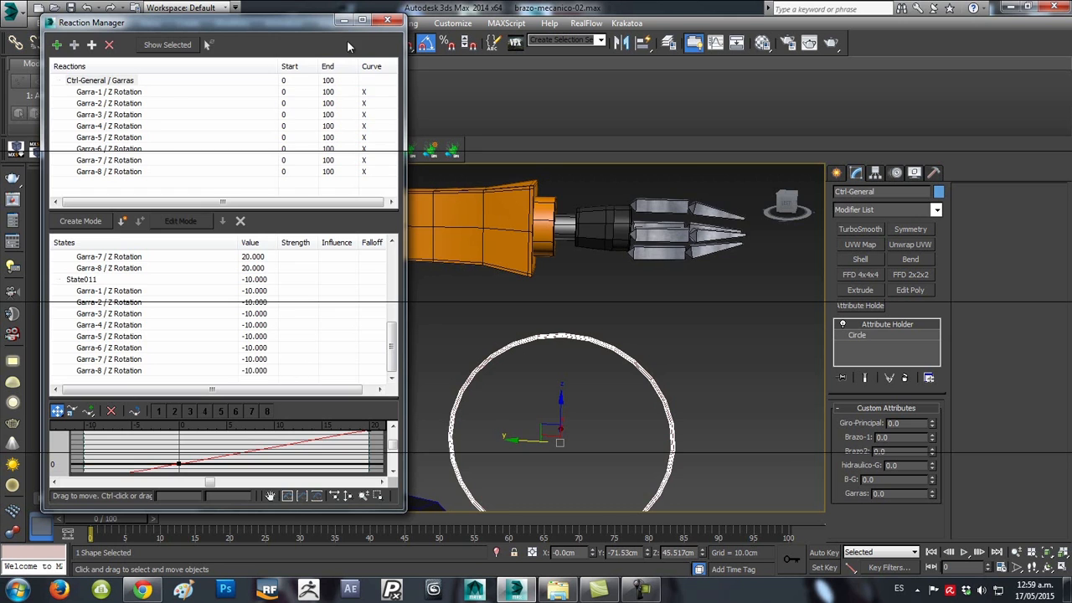
- Close Reaction Manager, leaving the Garras attribute at 0
left_click(388, 18)
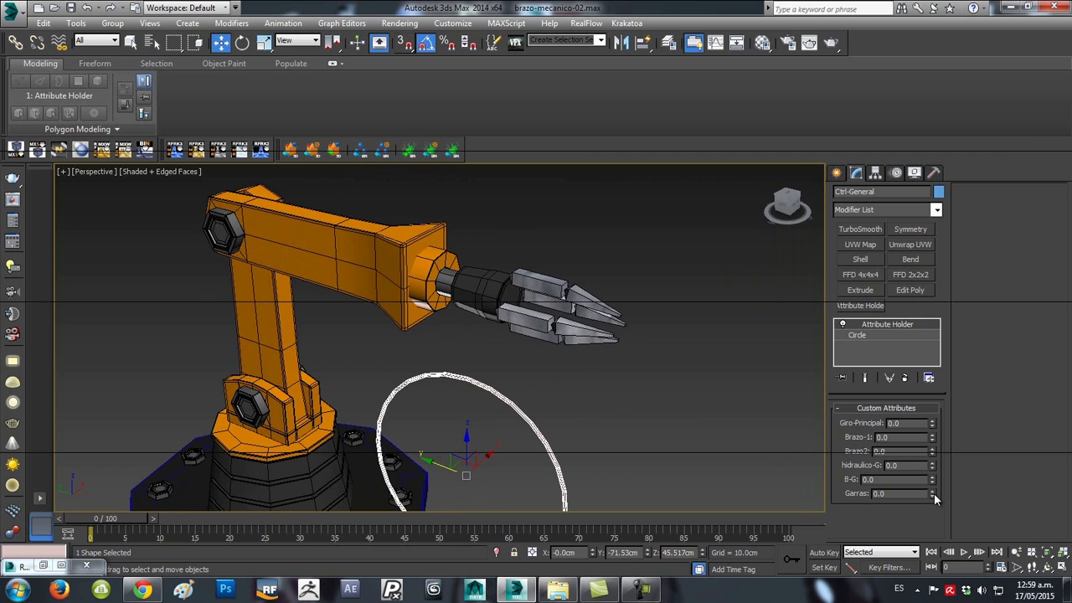
- Reopen Reaction Manager and set each Garra Z rotation in State001 to -3
left_click(931, 489)
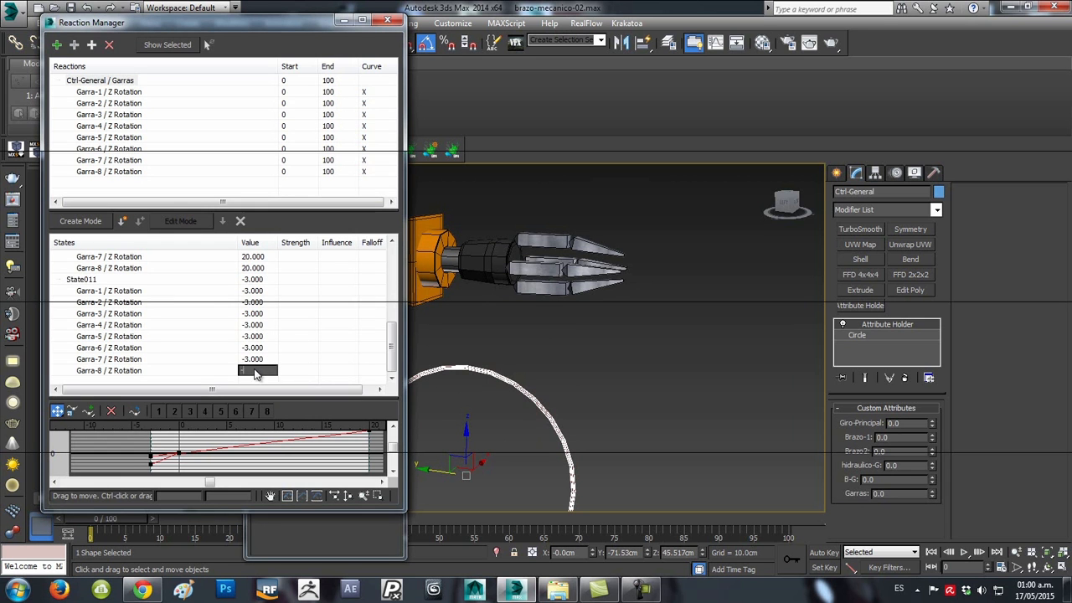
left_click(389, 20)
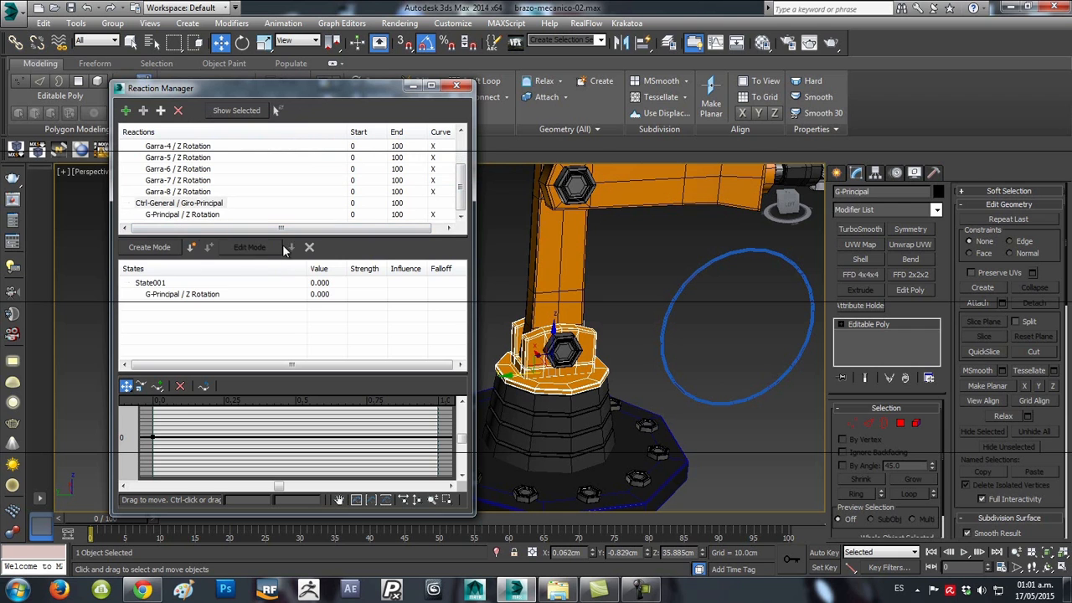
- Add a reaction with Giro-Principal as master driving G-Principal's Z rotation
left_click(191, 246)
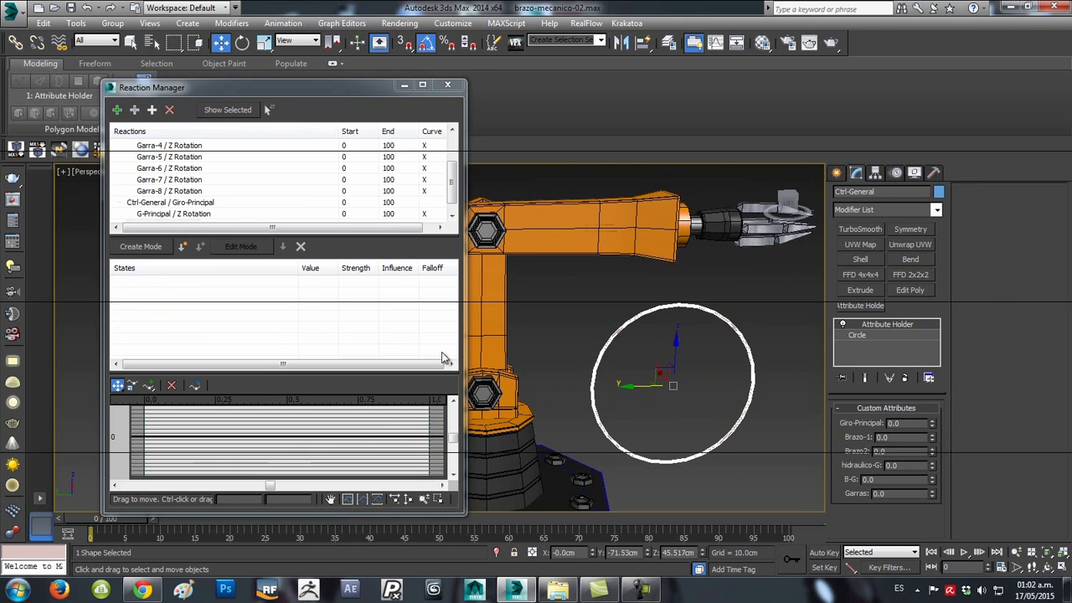
- Add reactions for Brazo-1, Brazo-2, hidraulico-G and B-G with ±360 states, test, reset to 0 and close
left_click(117, 110)
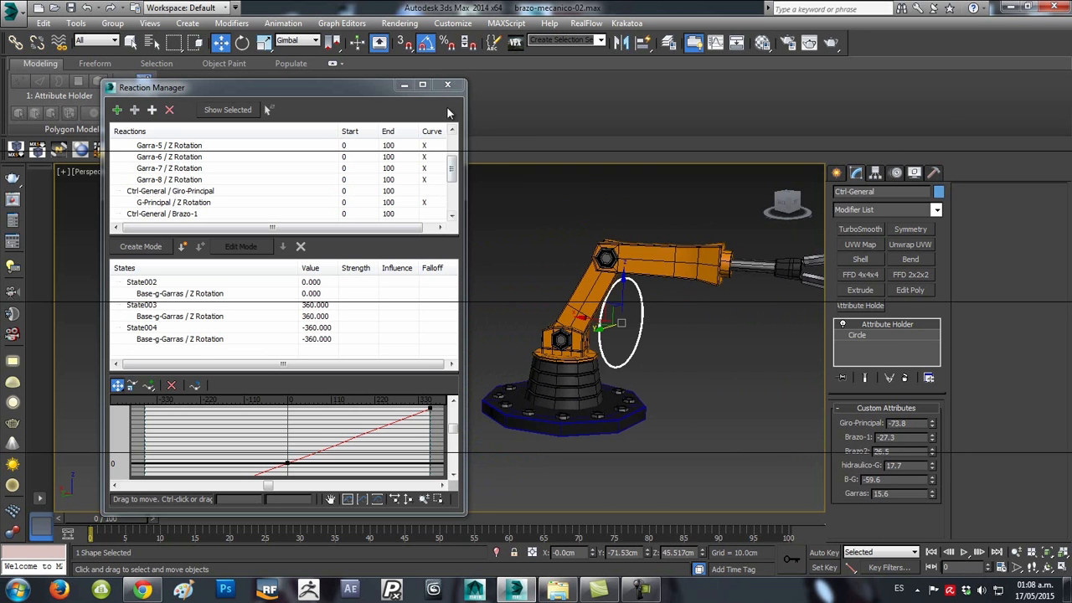
left_click(447, 84)
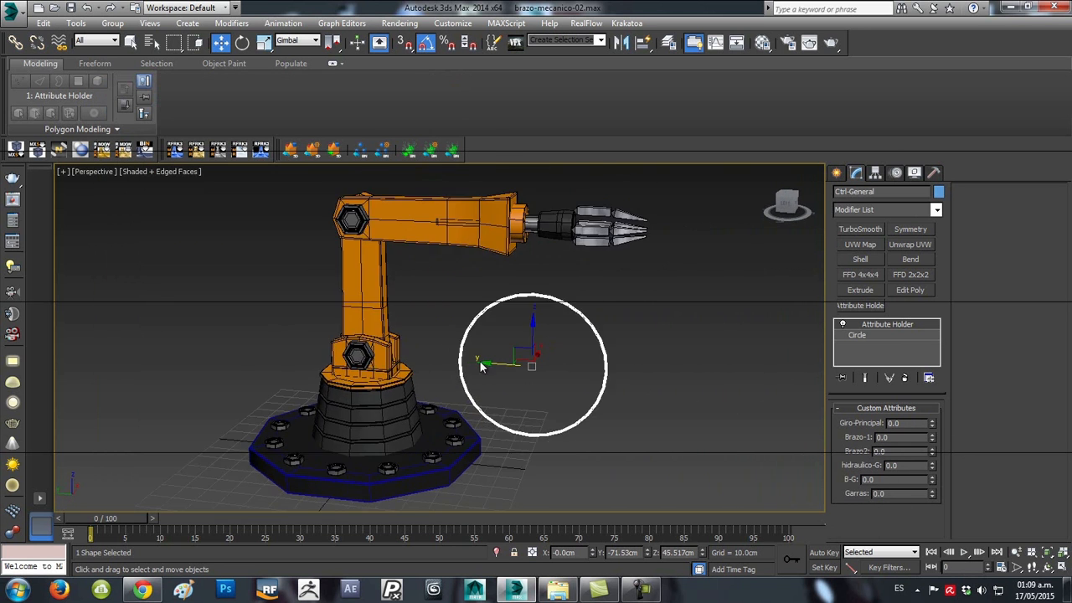